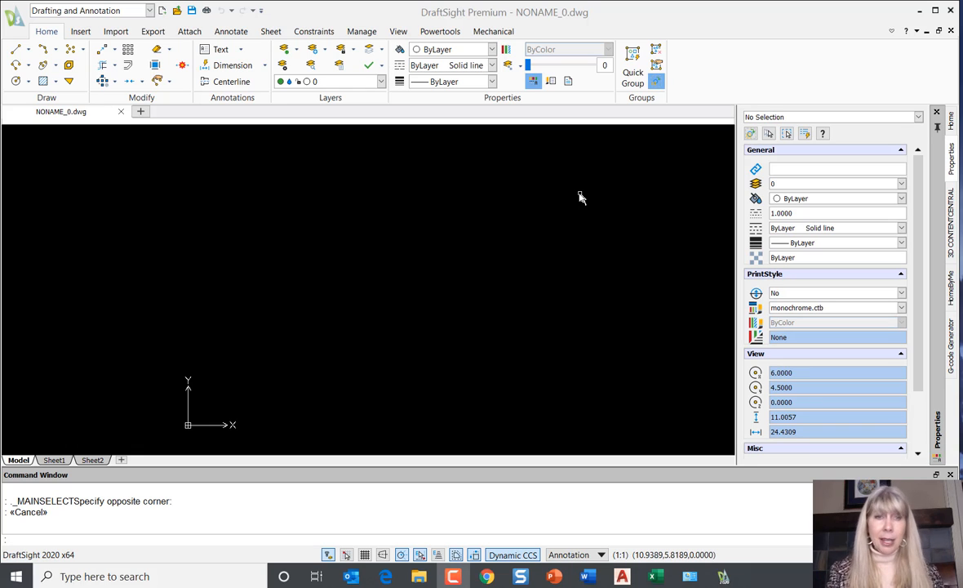
mouse_move(611, 238)
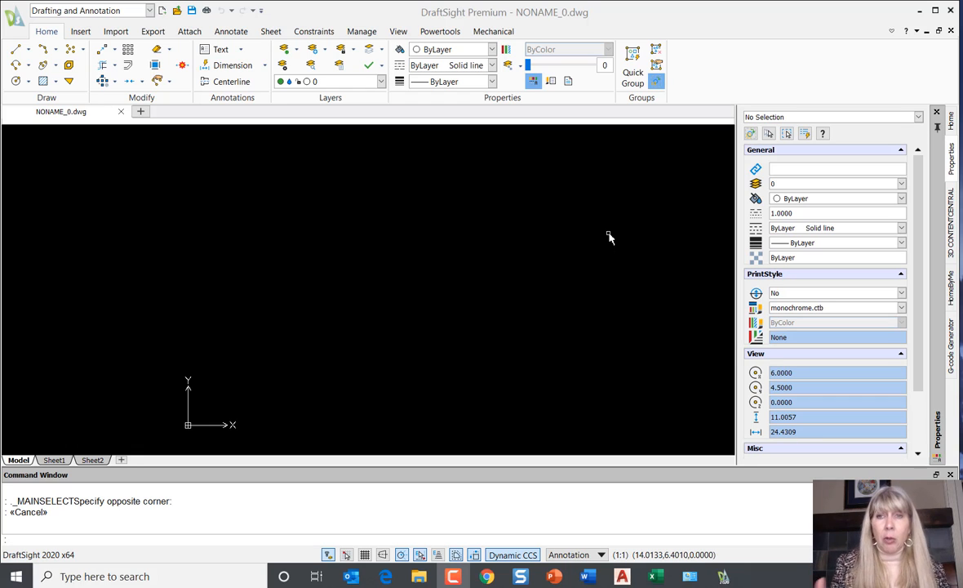
mouse_move(847, 150)
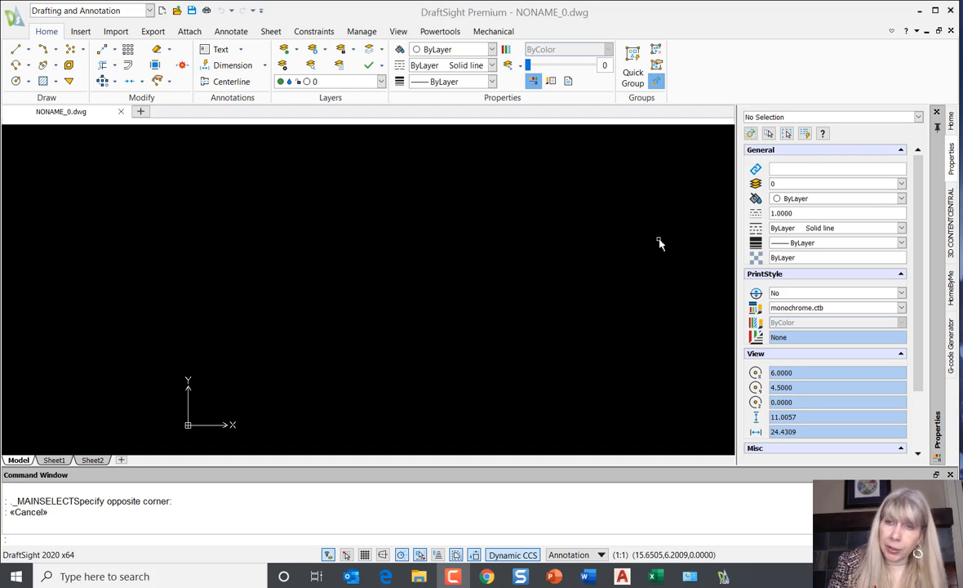
mouse_move(643, 262)
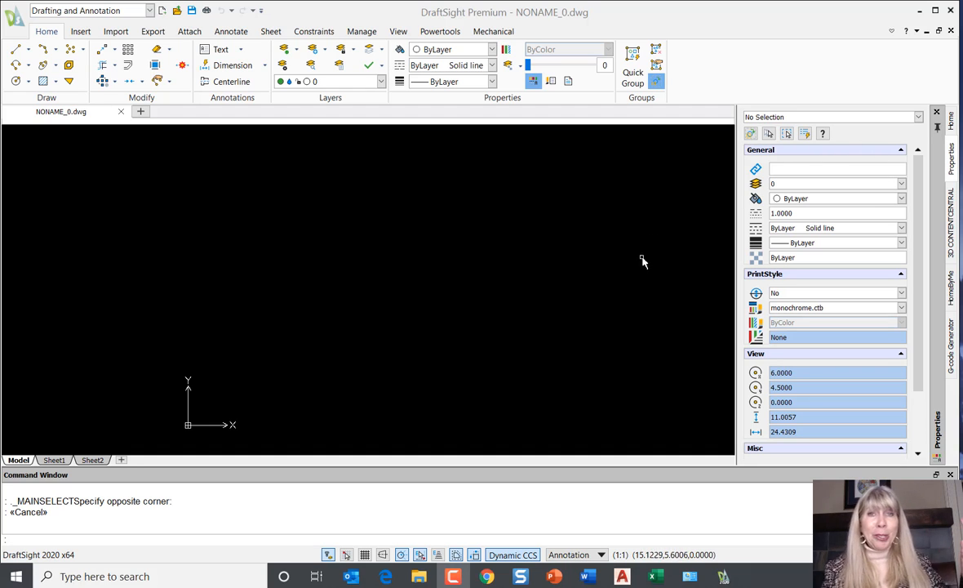
mouse_move(639, 251)
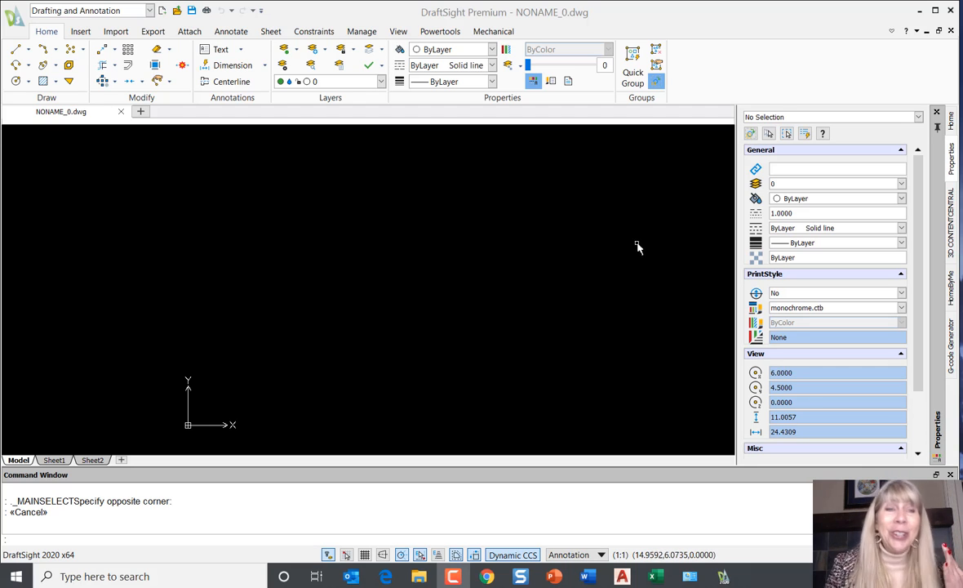
mouse_move(626, 246)
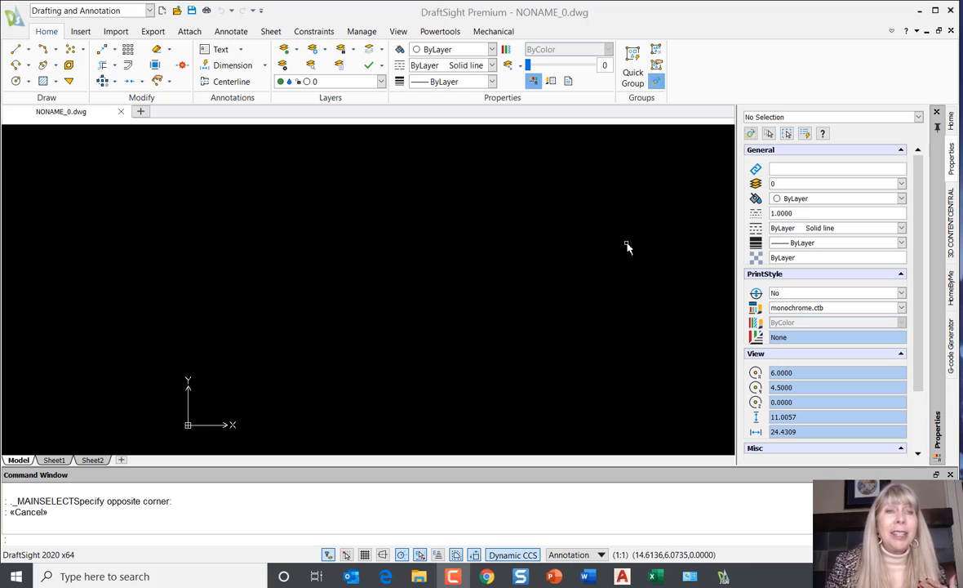
mouse_move(441, 272)
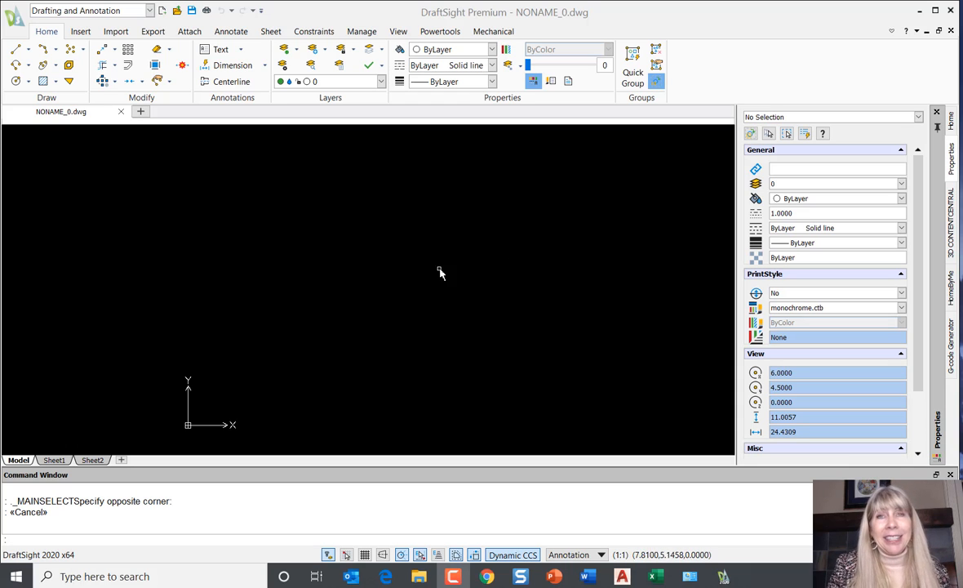
Step: Make the architectural stair-details .dwg the active drawing instead of the blank one
left_click(15, 12)
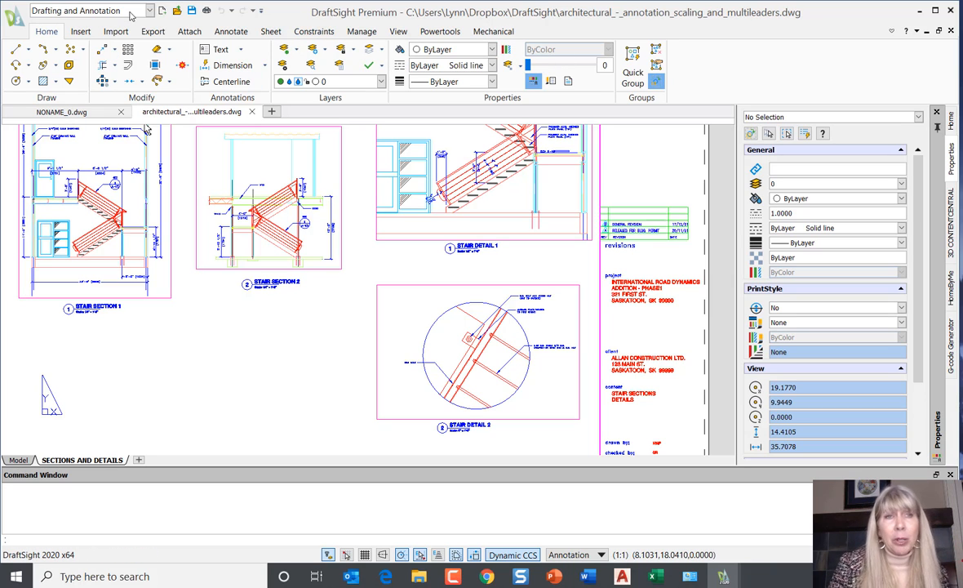
mouse_move(379, 271)
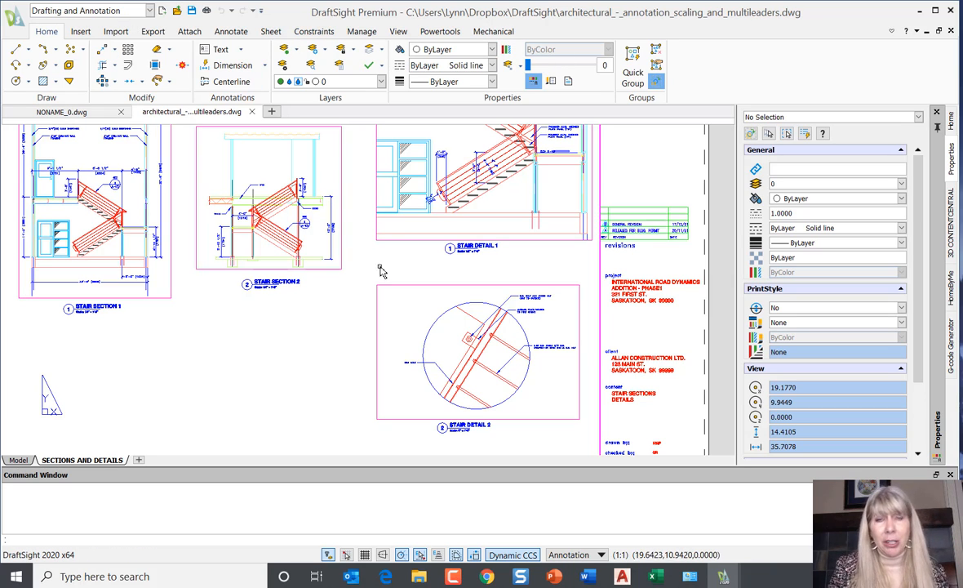
mouse_move(286, 329)
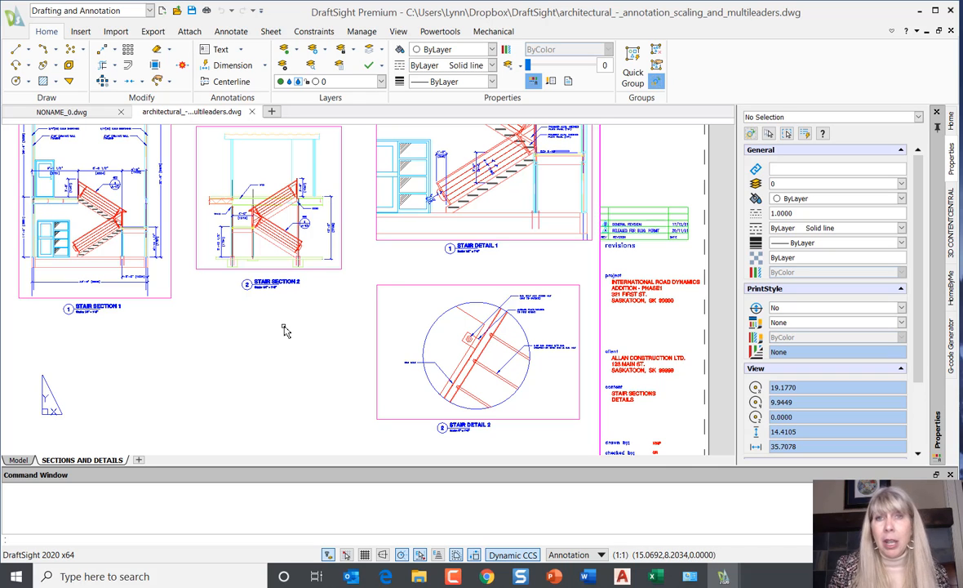
mouse_move(313, 333)
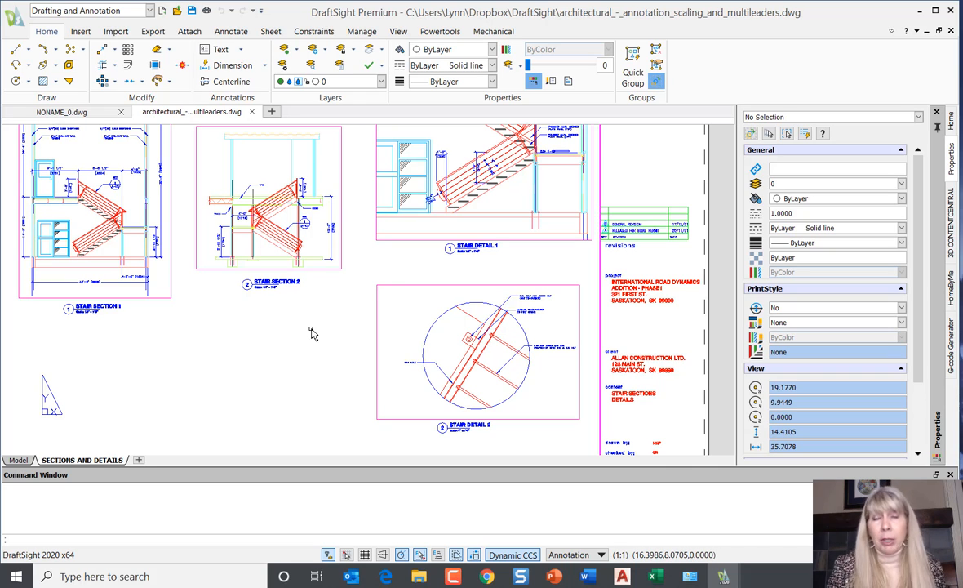
mouse_move(316, 336)
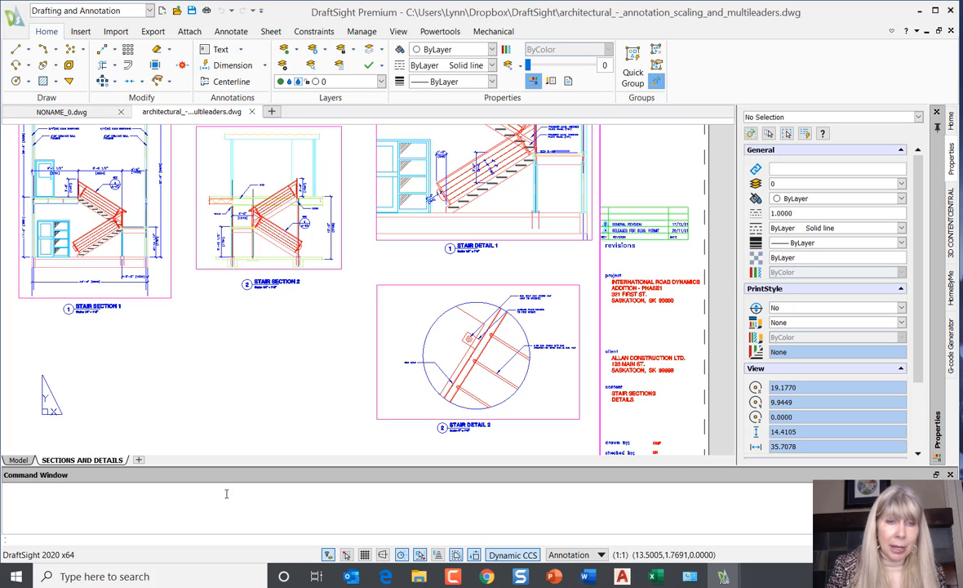
mouse_move(211, 503)
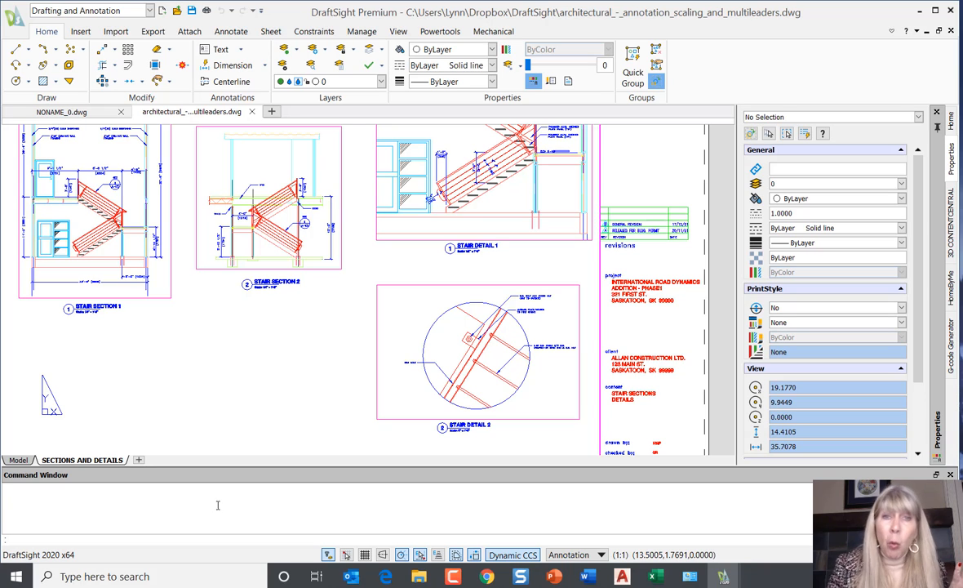
mouse_move(196, 389)
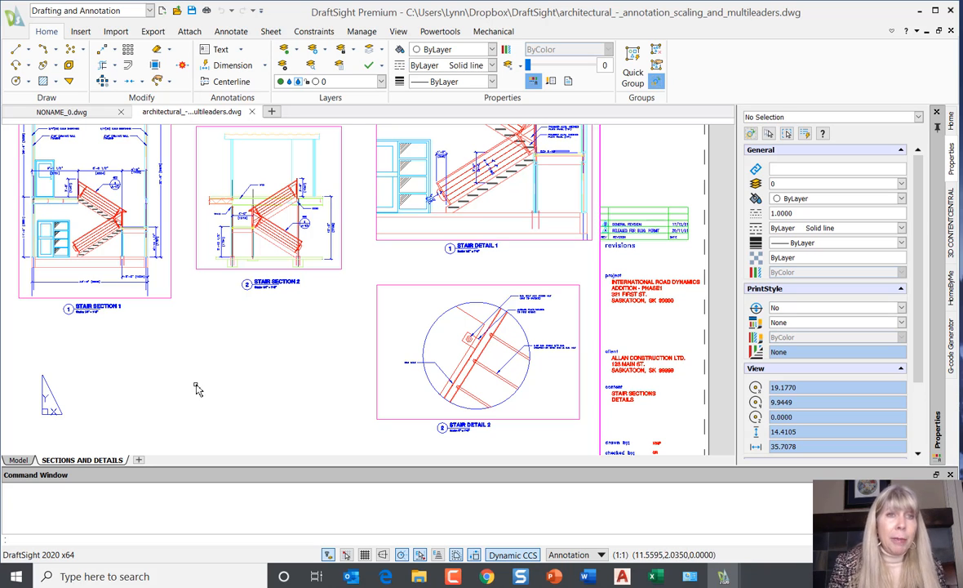
mouse_move(273, 72)
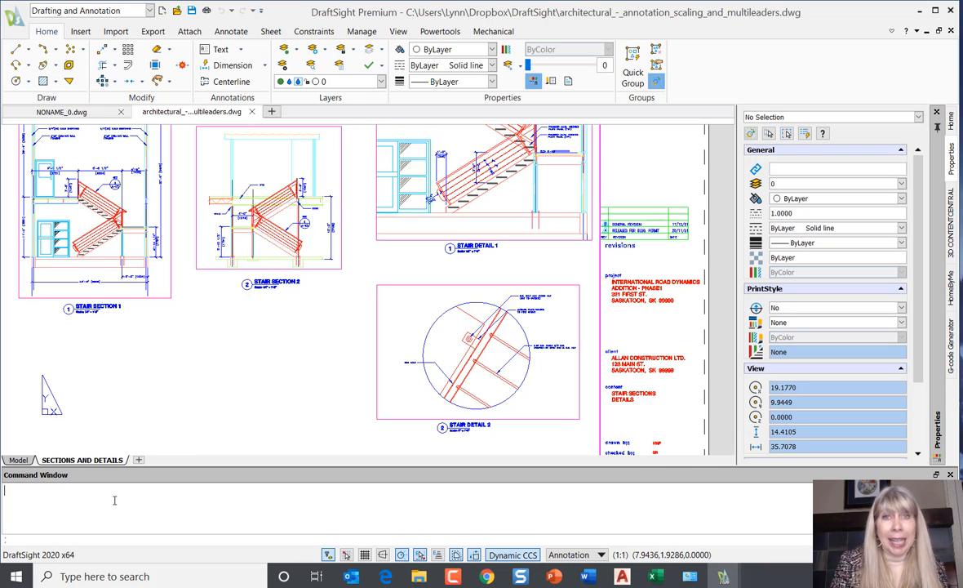
Step: Sketch a two-segment line and a circle in the open space below the stair sections
type("L")
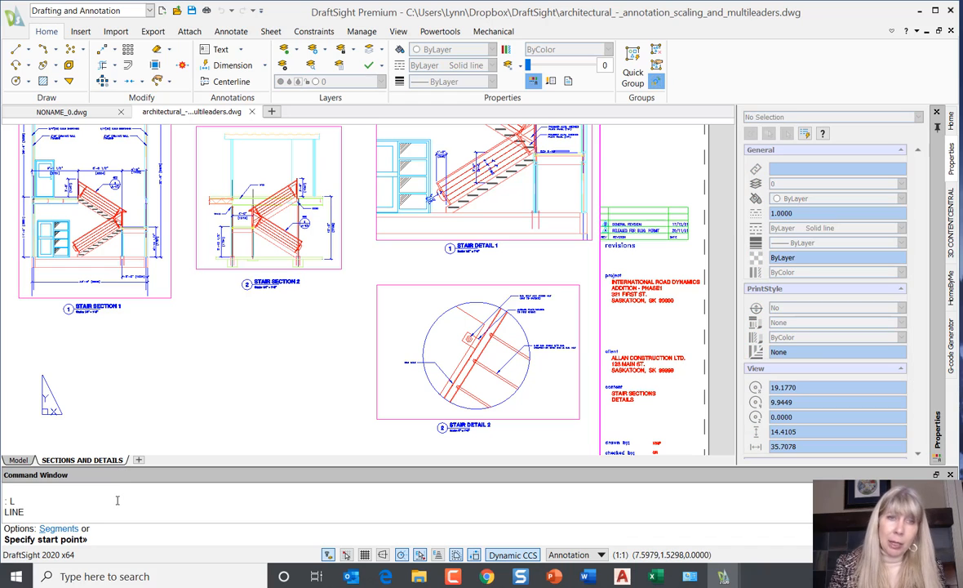
left_click(186, 343)
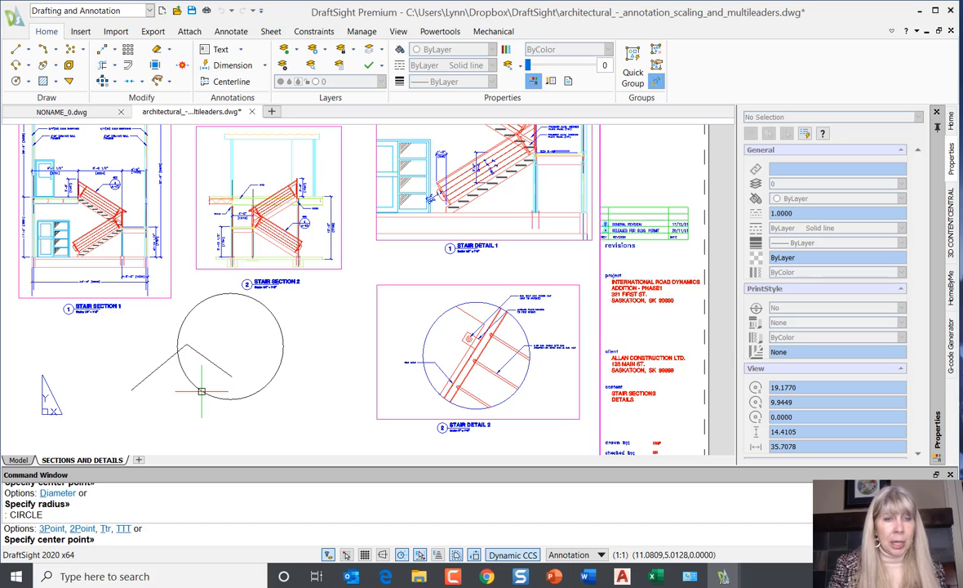
key("Escape")
type("e")
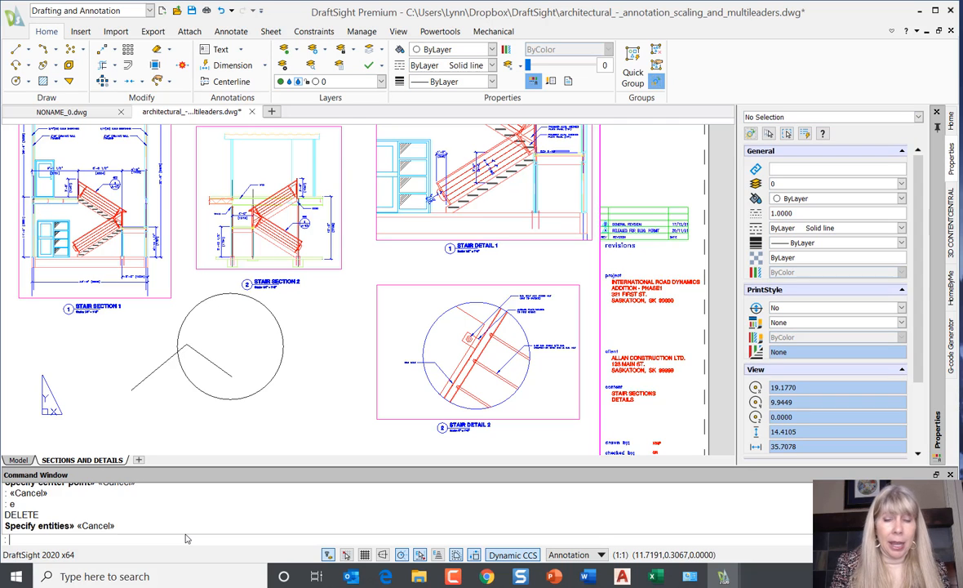
type("Pu")
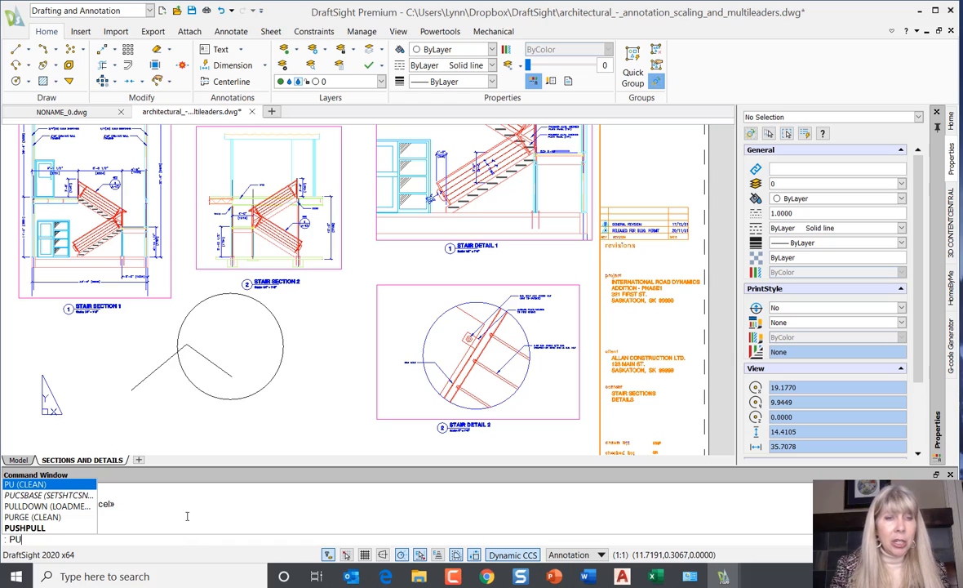
mouse_move(77, 486)
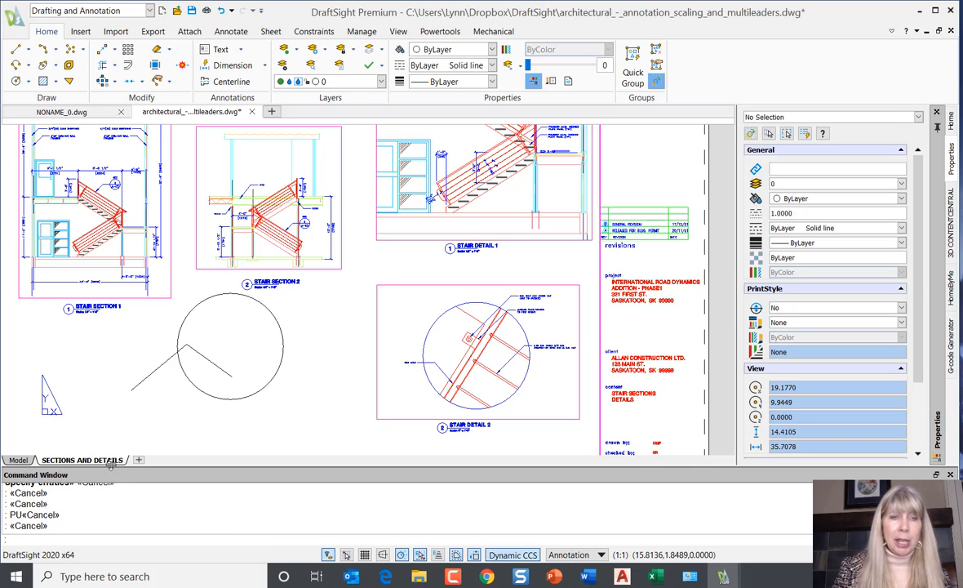
mouse_move(81, 460)
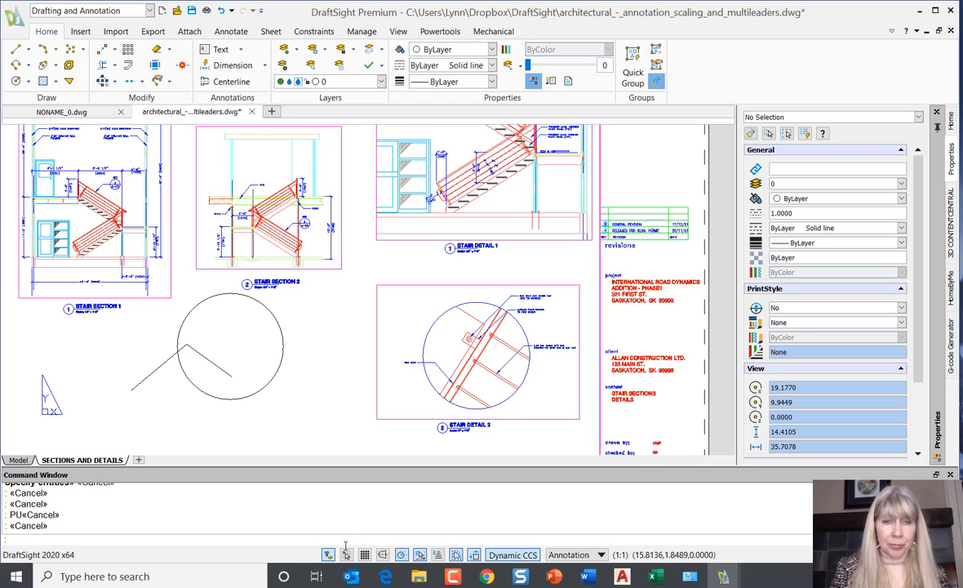
mouse_move(366, 555)
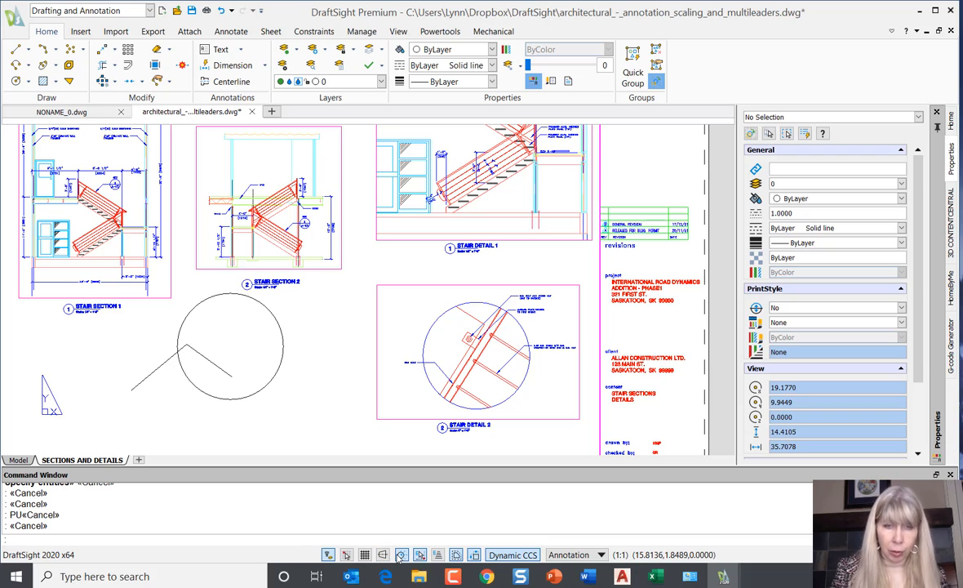
mouse_move(421, 555)
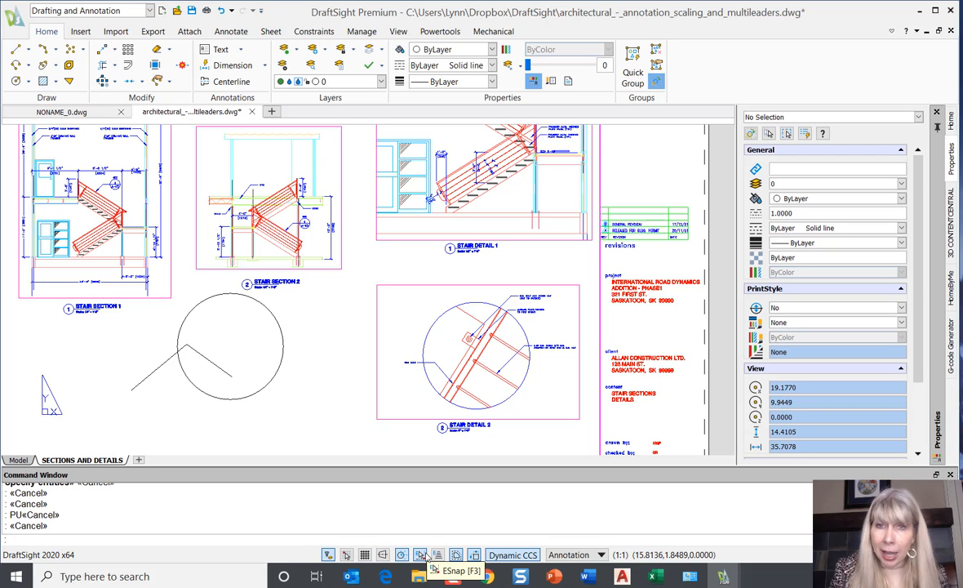
mouse_move(437, 555)
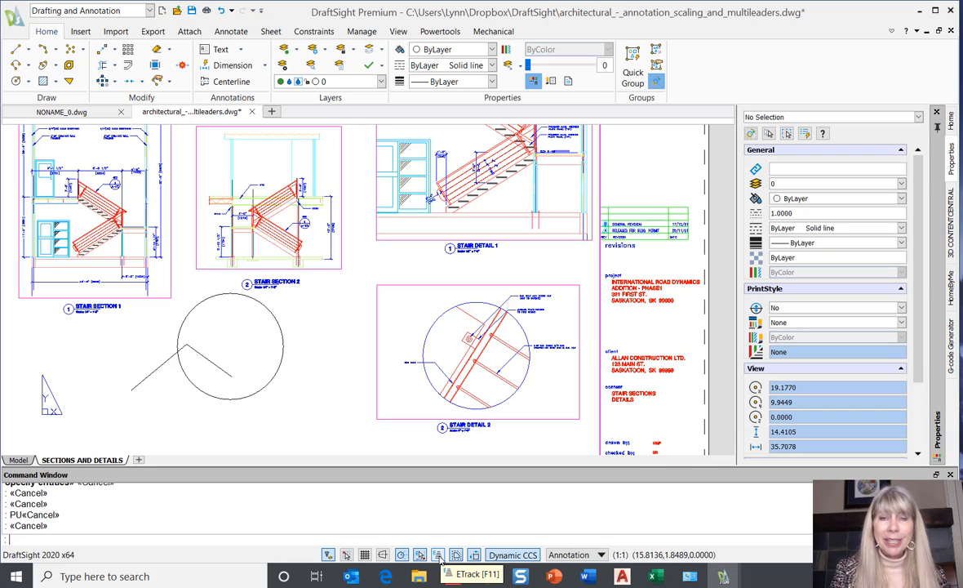
mouse_move(457, 555)
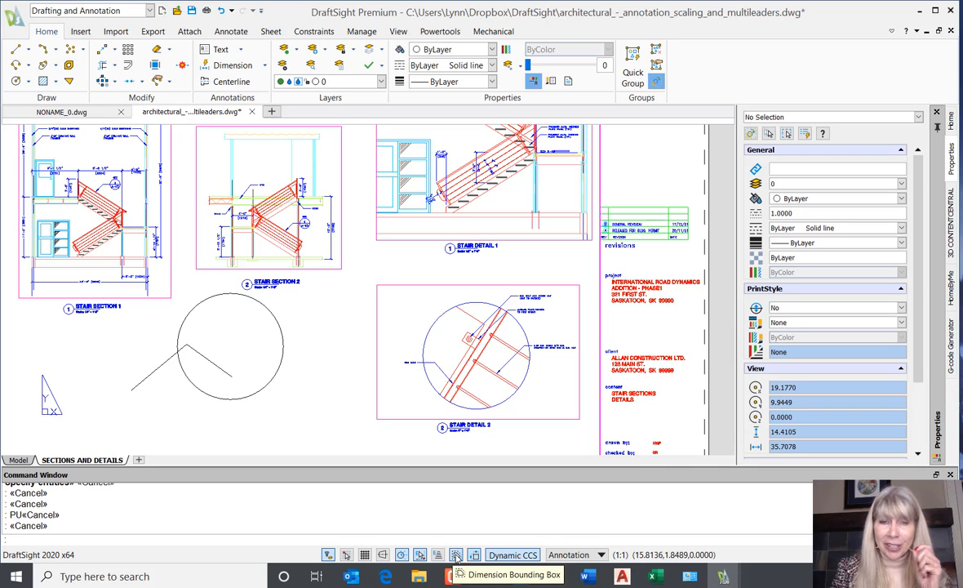
mouse_move(456, 559)
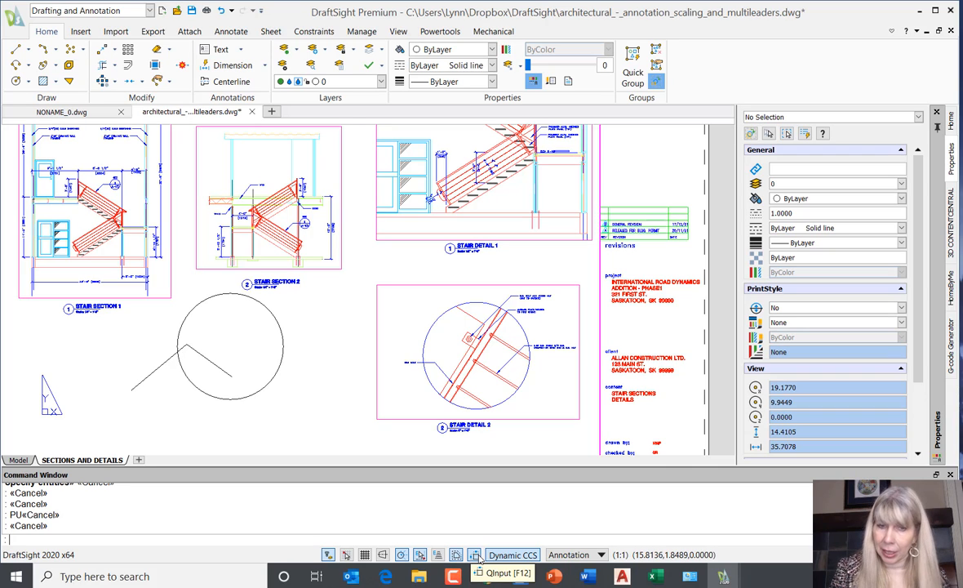
mouse_move(275, 423)
type("l")
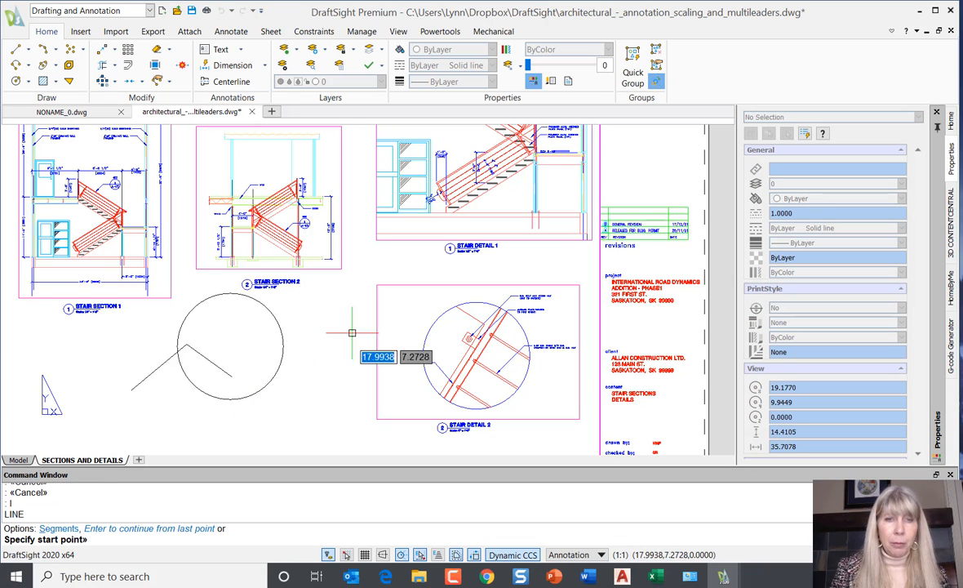
mouse_move(326, 344)
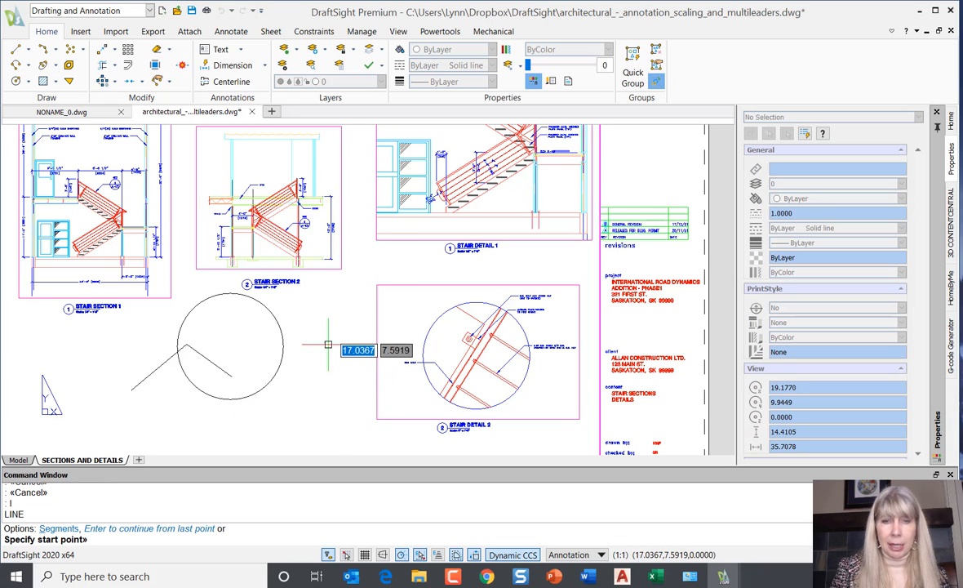
Step: Switch off Dynamic Input on the status bar and cancel the pending LINE command
left_click(474, 555)
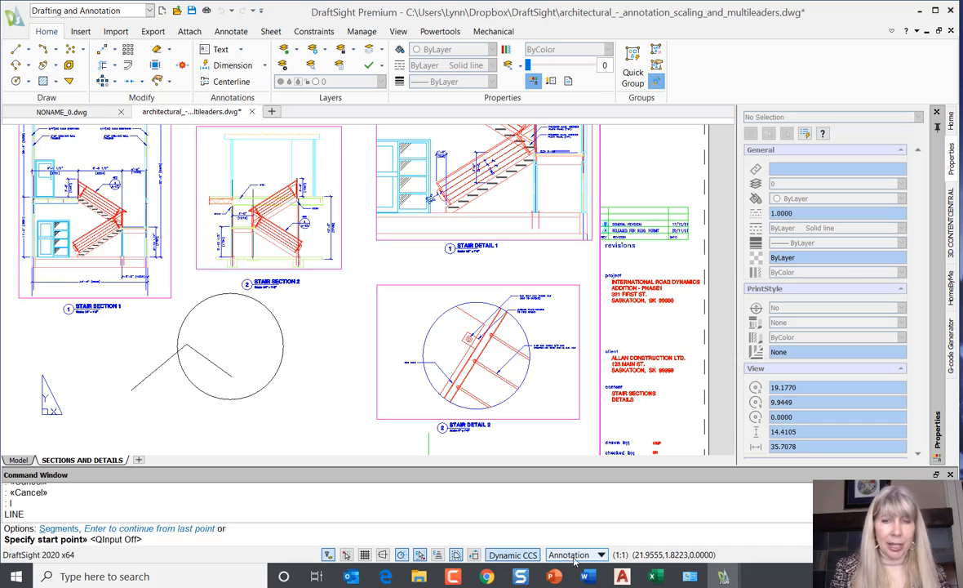
key("Escape")
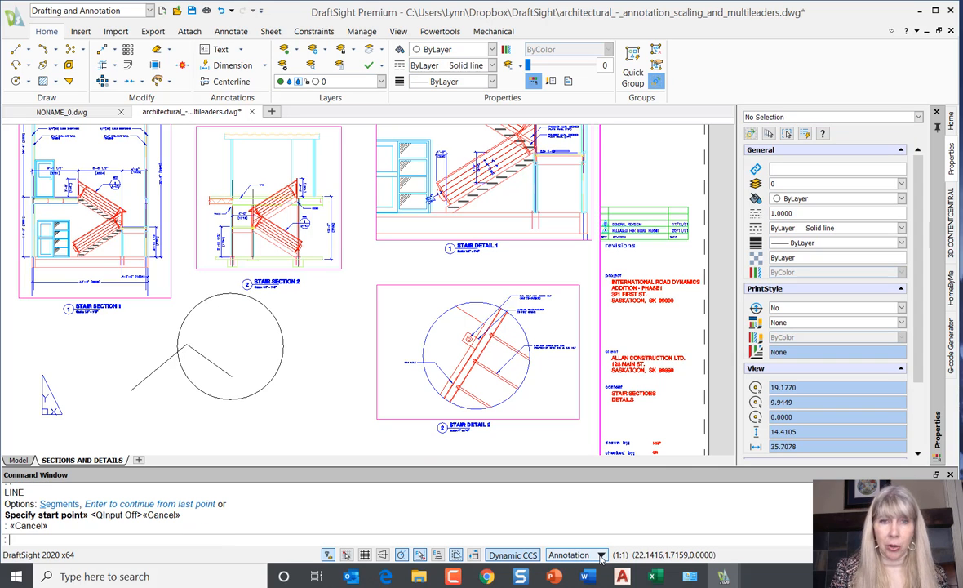
mouse_move(417, 246)
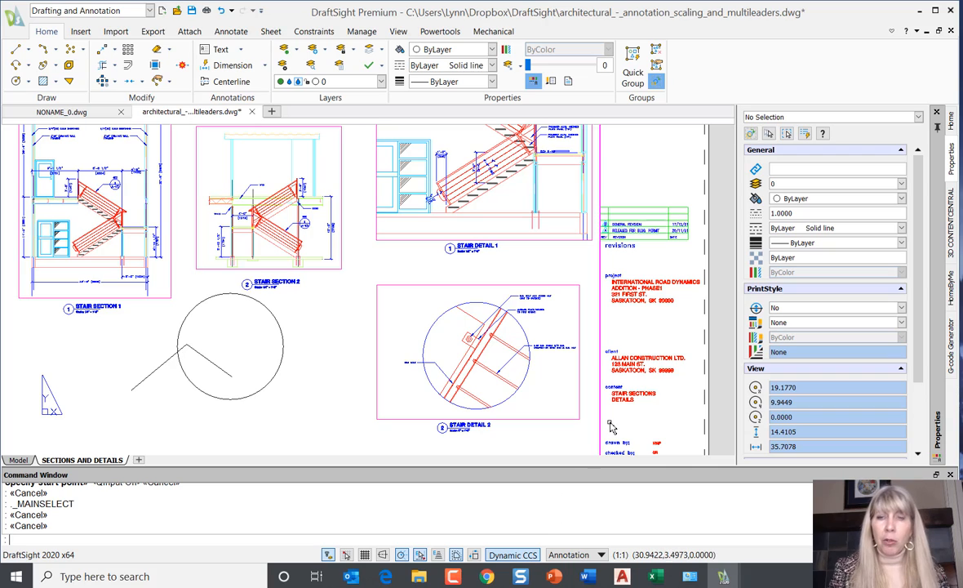
mouse_move(398, 518)
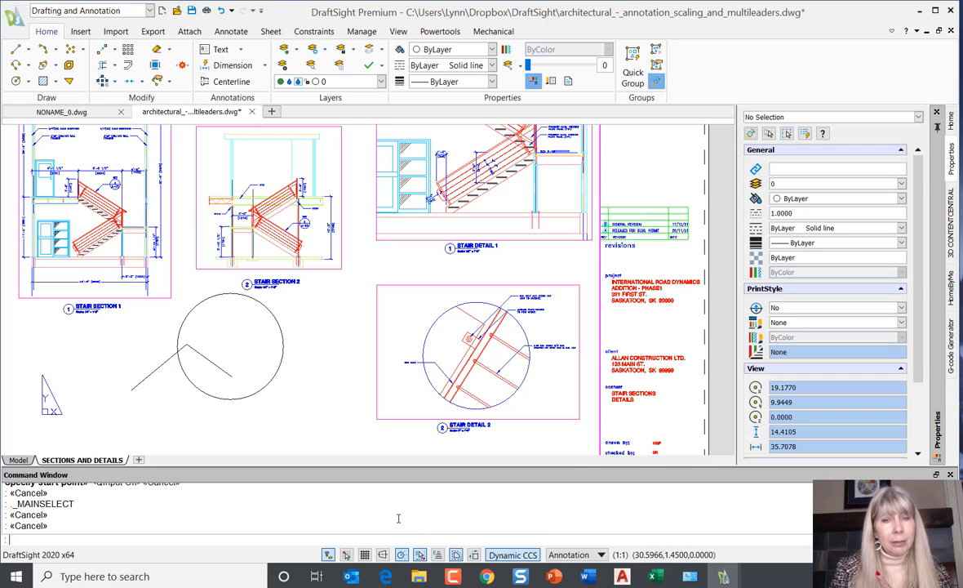
mouse_move(328, 555)
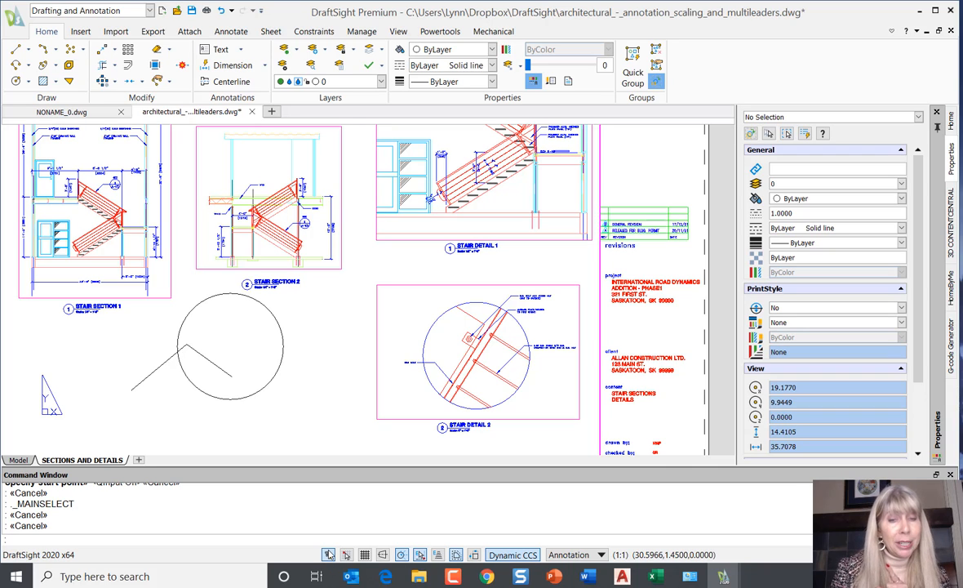
mouse_move(330, 555)
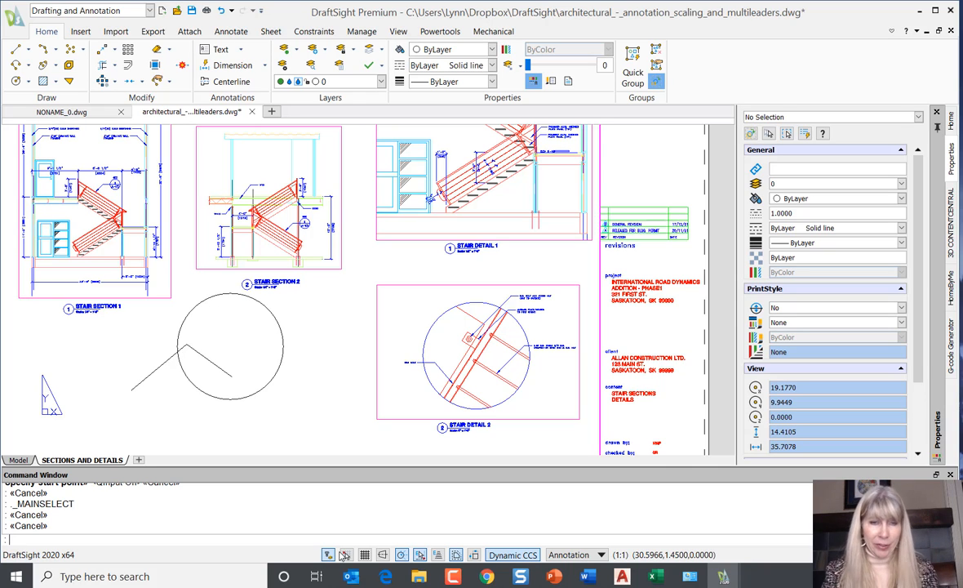
mouse_move(328, 555)
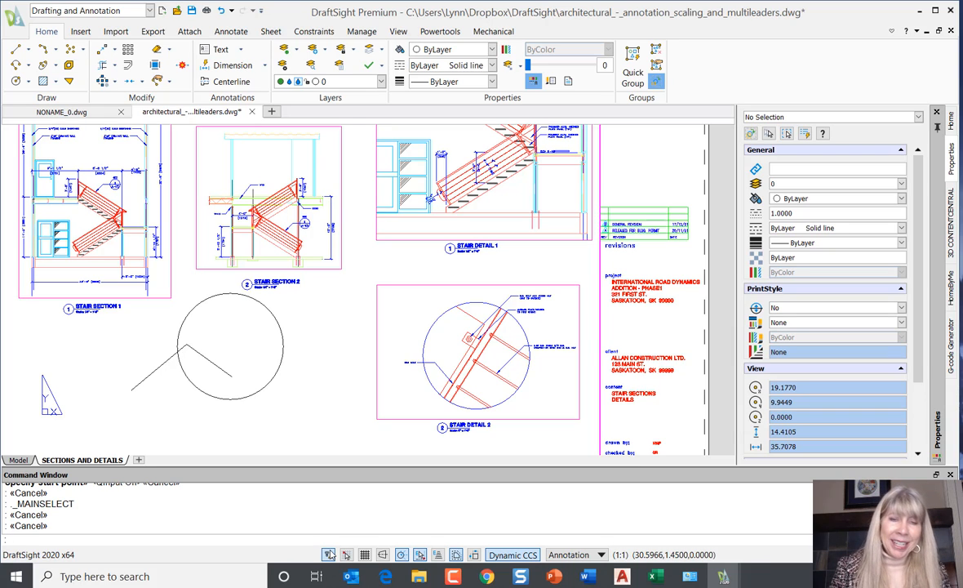
right_click(366, 555)
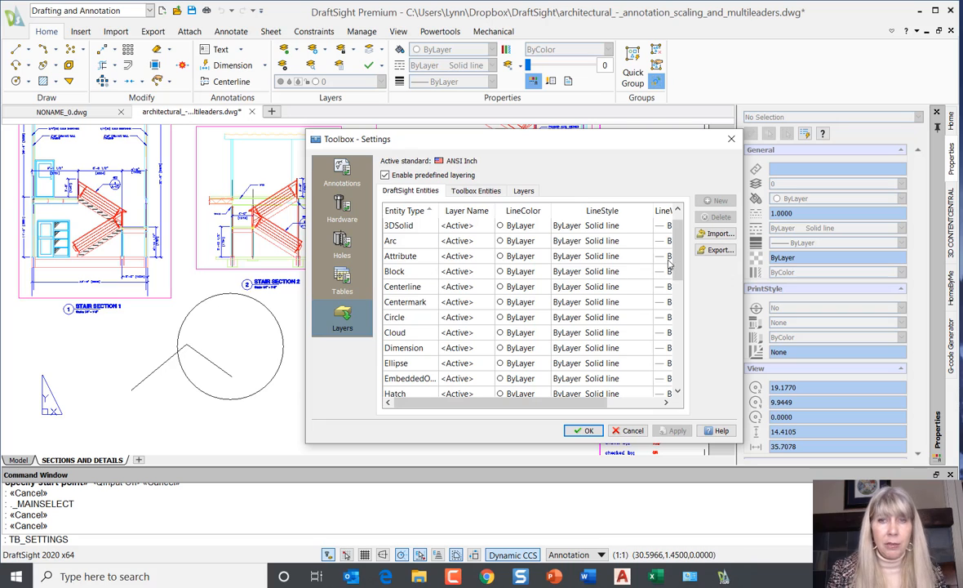
scroll("down", 3)
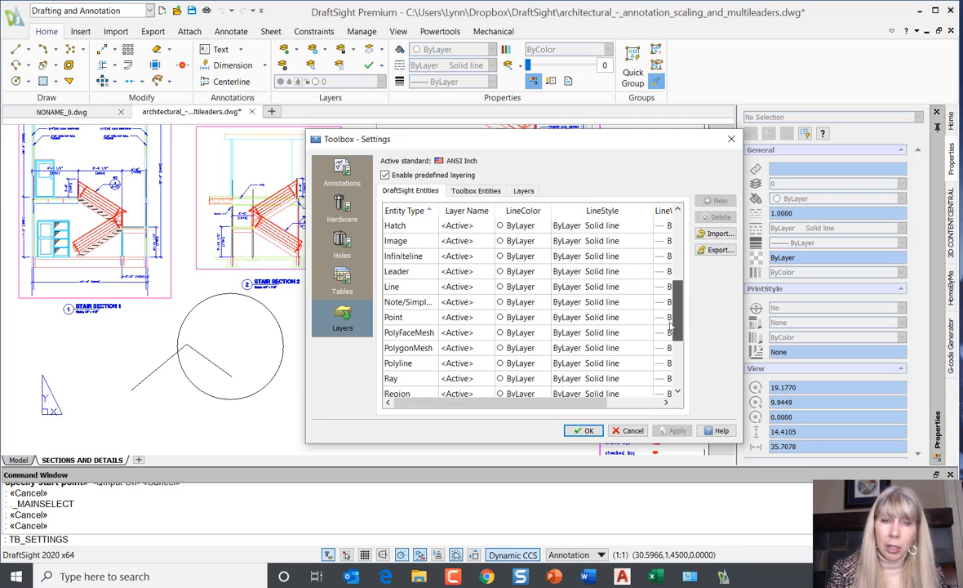
scroll("down", 3)
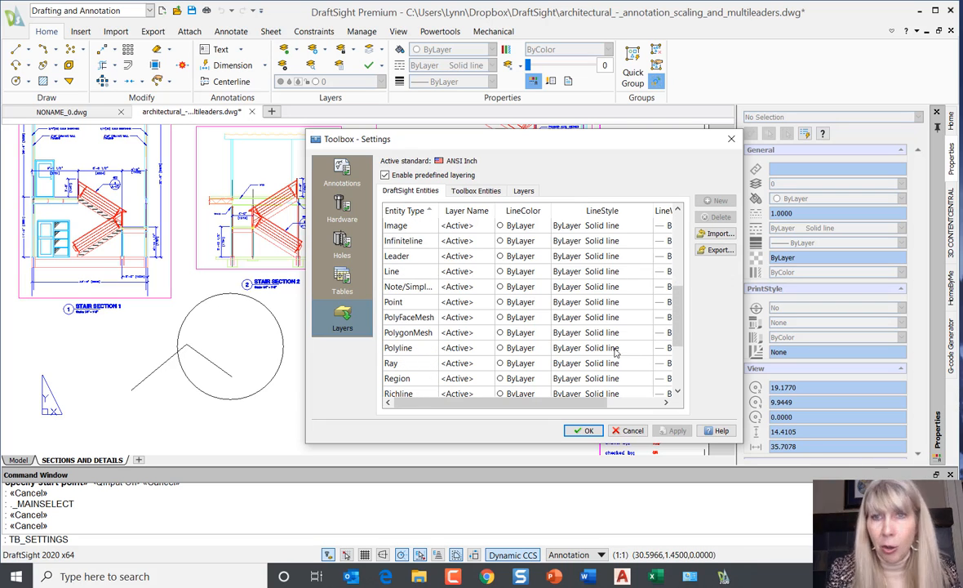
mouse_move(596, 325)
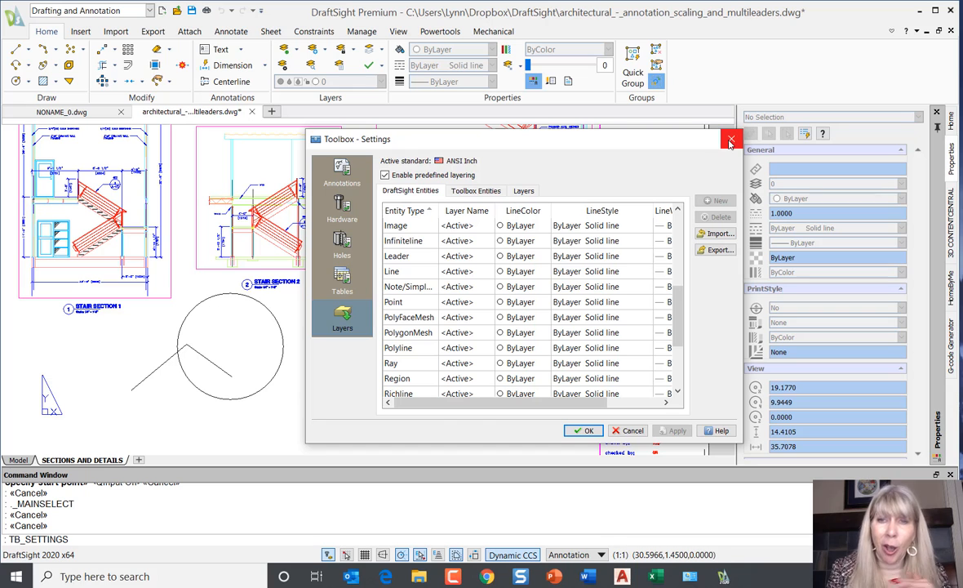
left_click(729, 140)
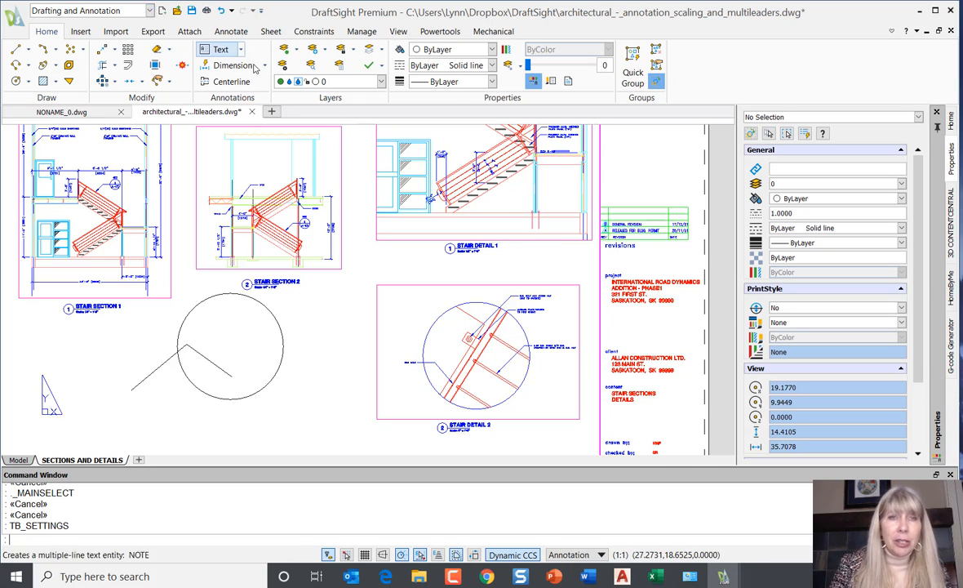
Step: Switch the workspace to Classic, then back to Drafting and Annotation
left_click(150, 10)
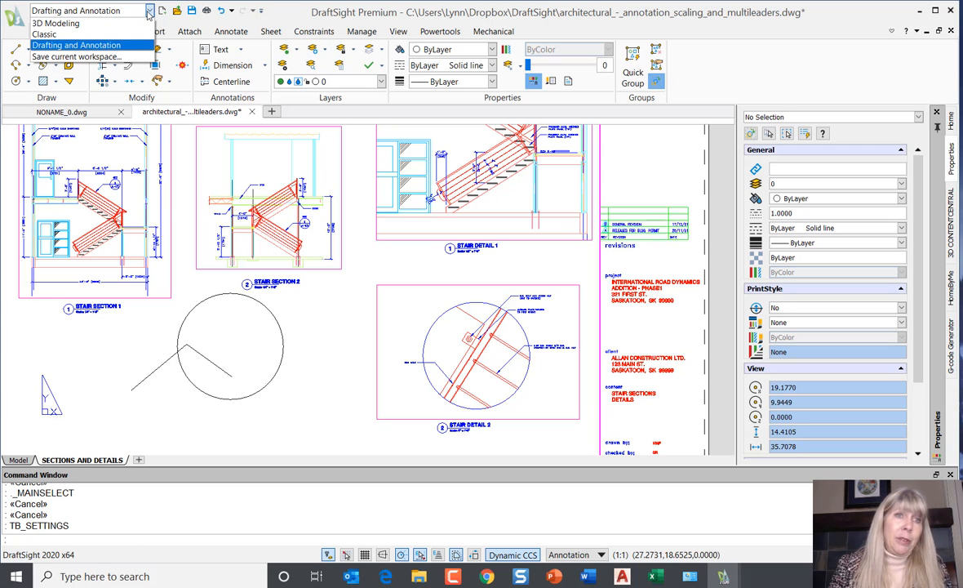
left_click(76, 46)
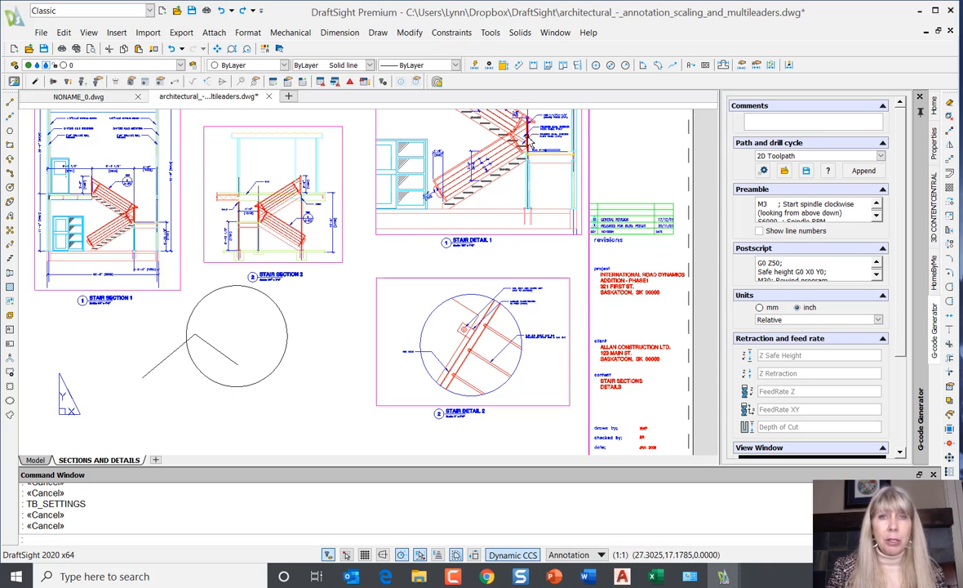
mouse_move(525, 85)
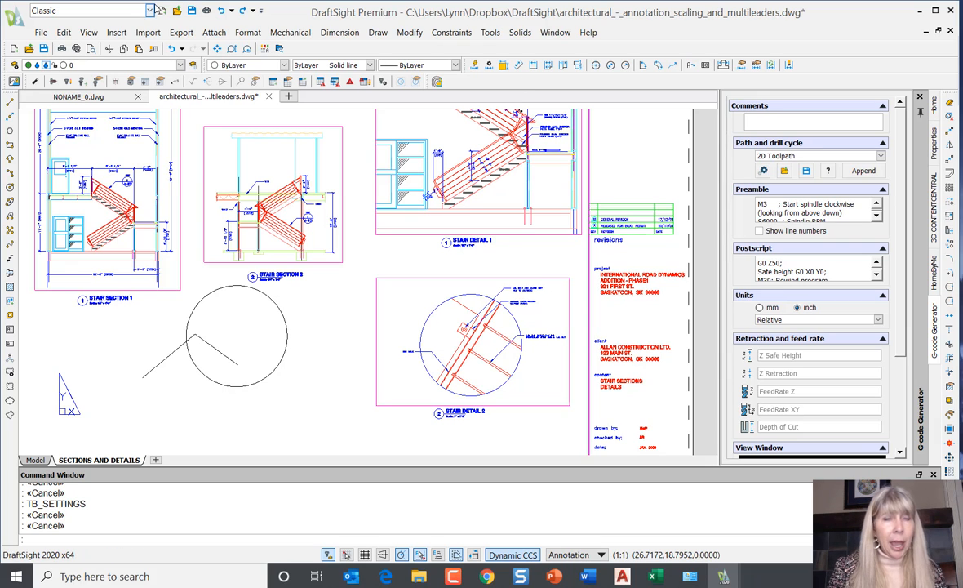
left_click(150, 10)
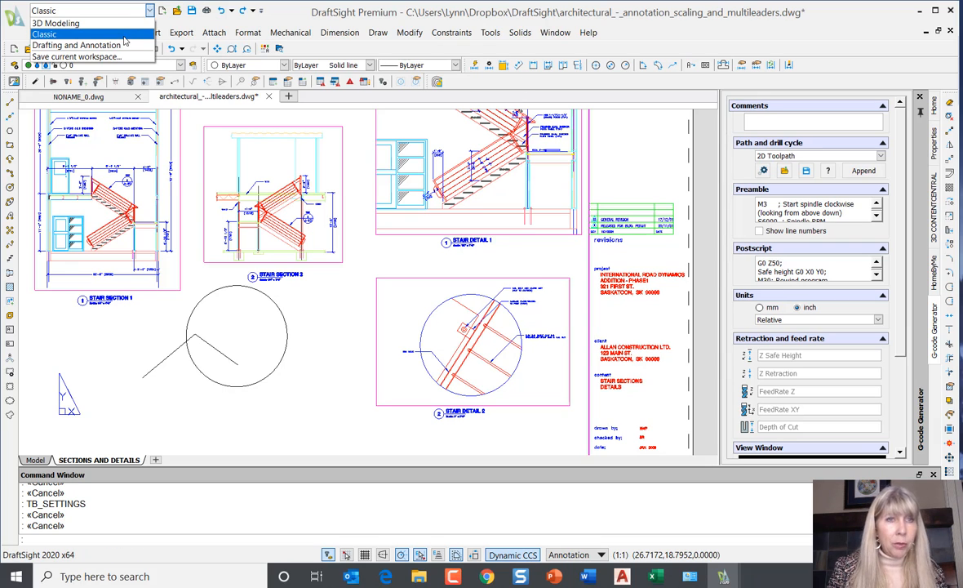
left_click(77, 46)
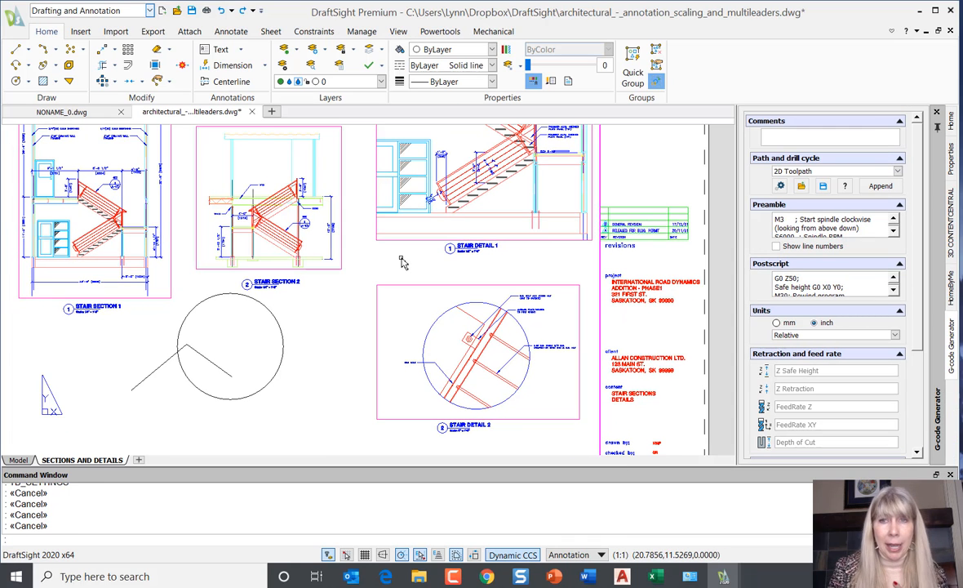
mouse_move(395, 268)
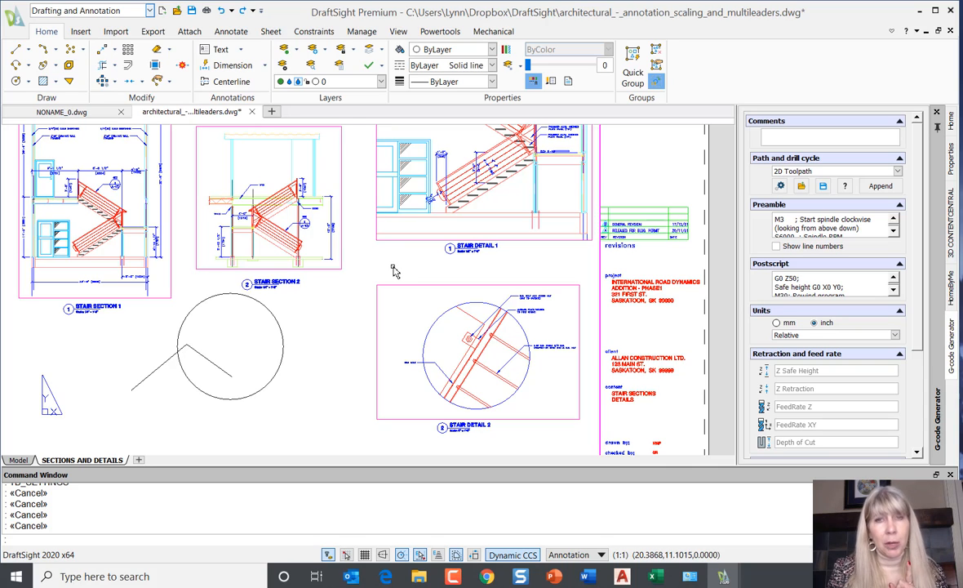
mouse_move(395, 274)
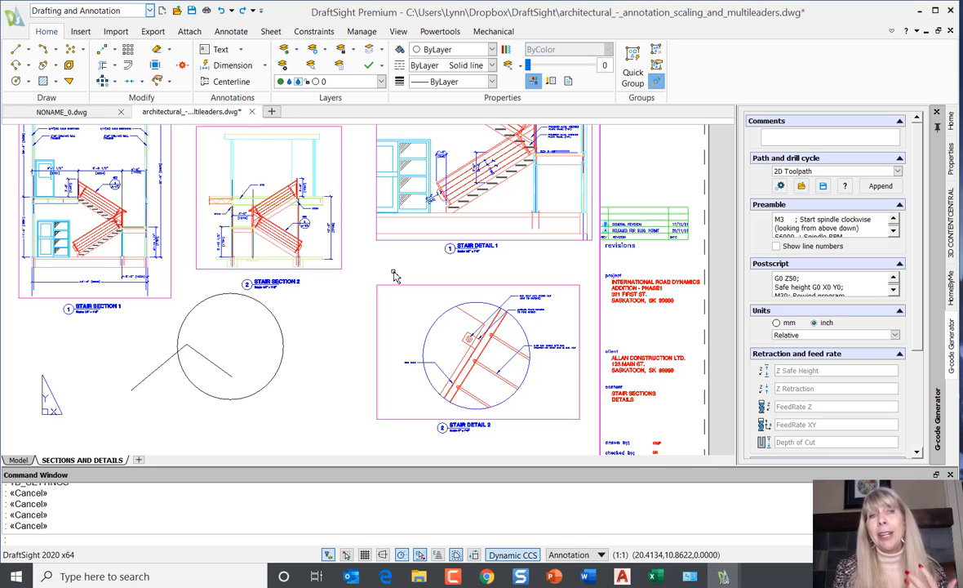
mouse_move(506, 128)
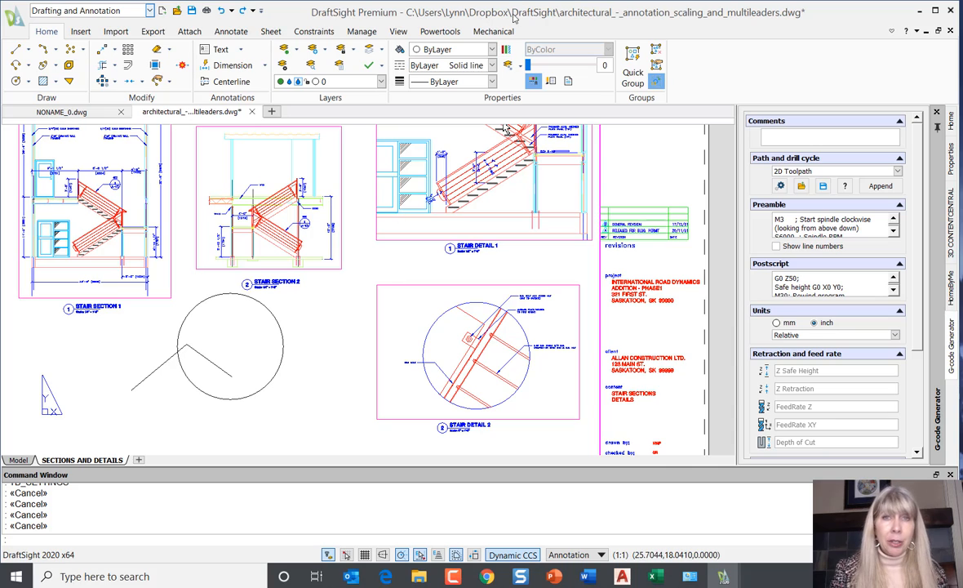
Step: View the Mechanical ribbon tools, then return to the Home ribbon
left_click(493, 31)
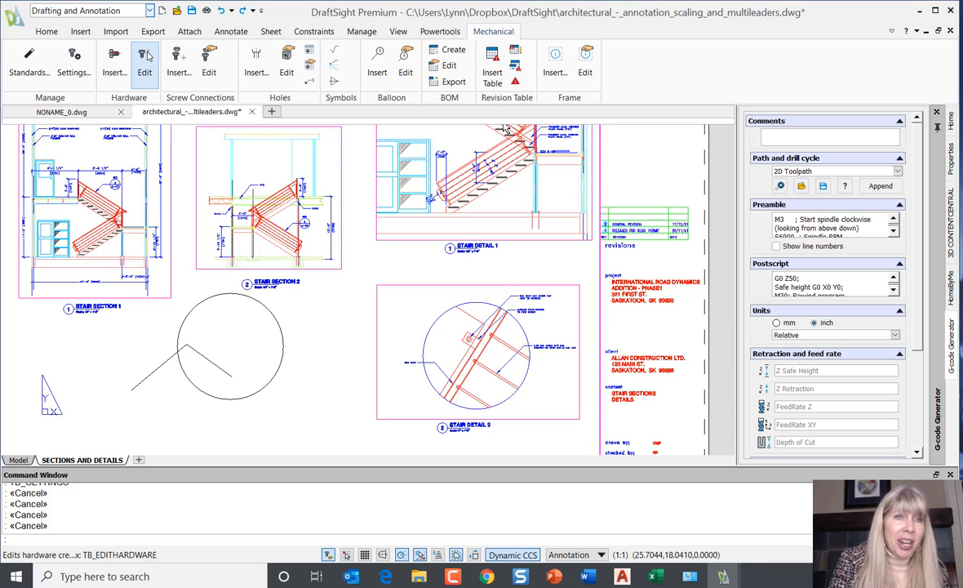
left_click(46, 31)
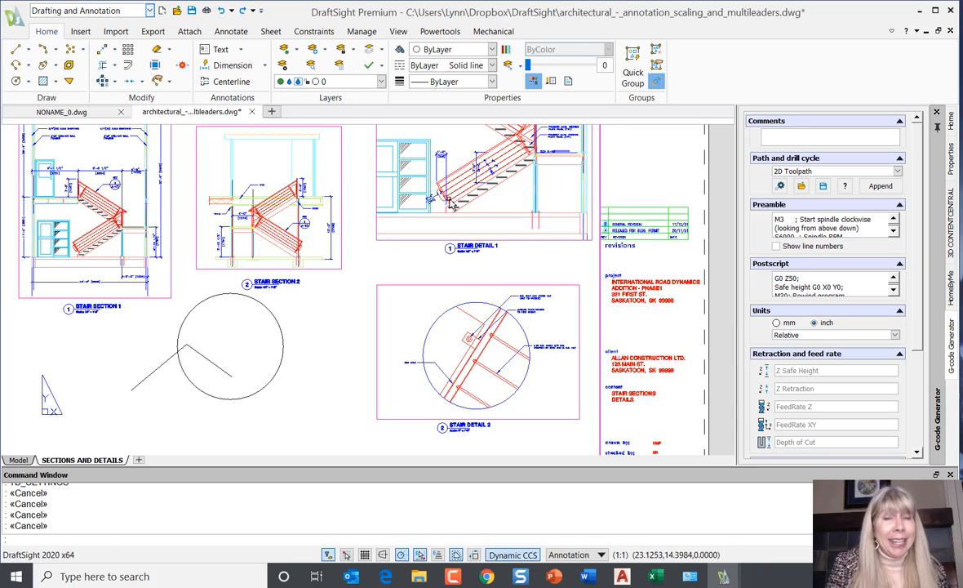
mouse_move(490, 219)
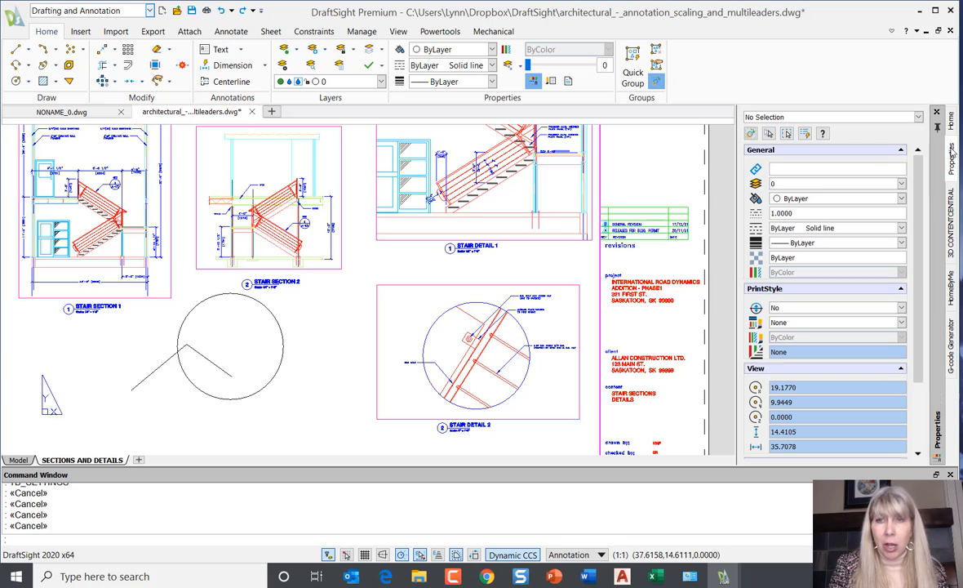
mouse_move(565, 318)
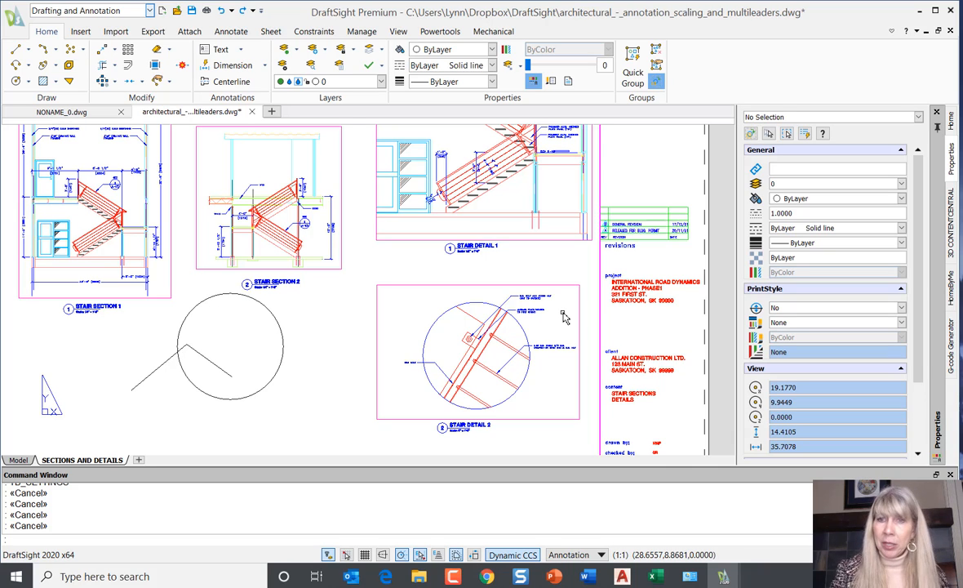
mouse_move(428, 313)
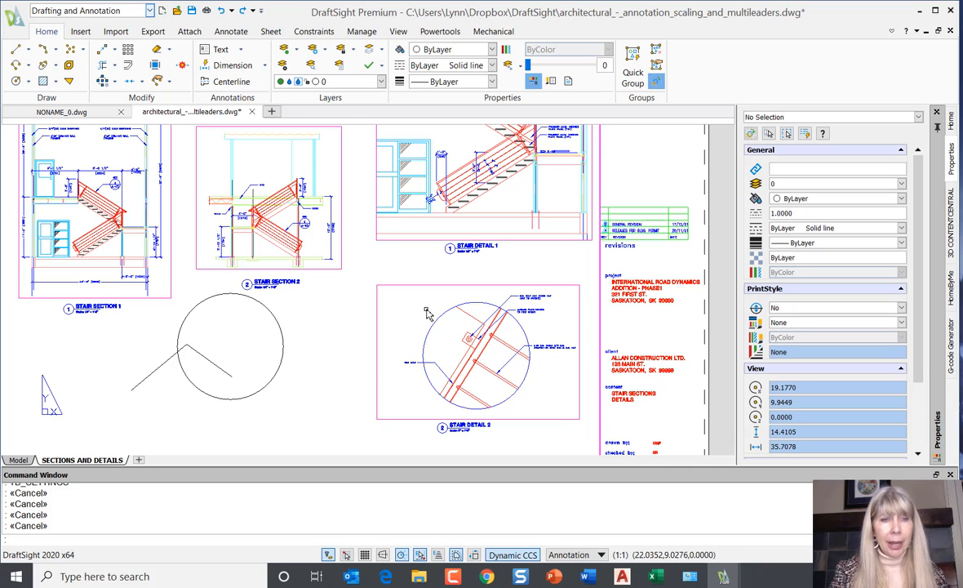
mouse_move(438, 297)
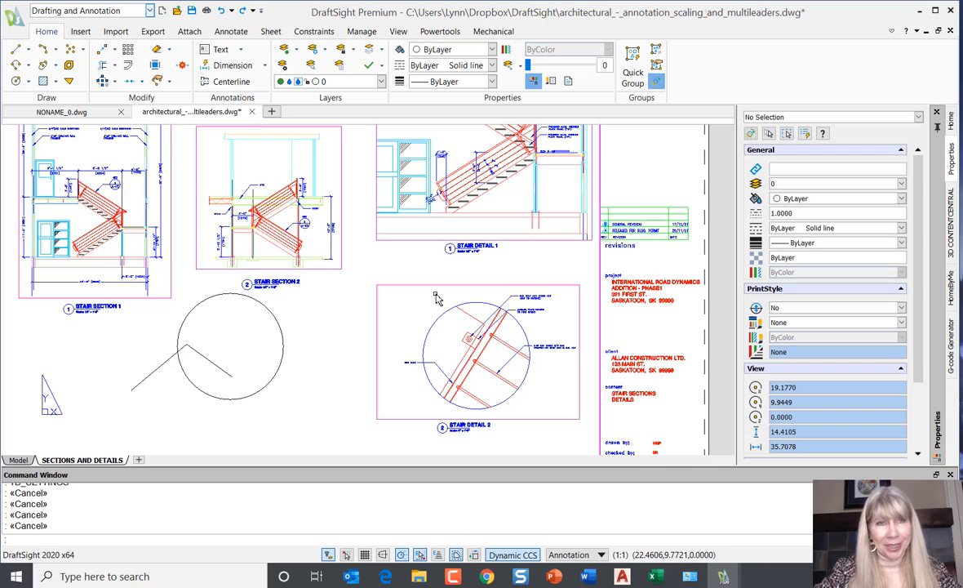